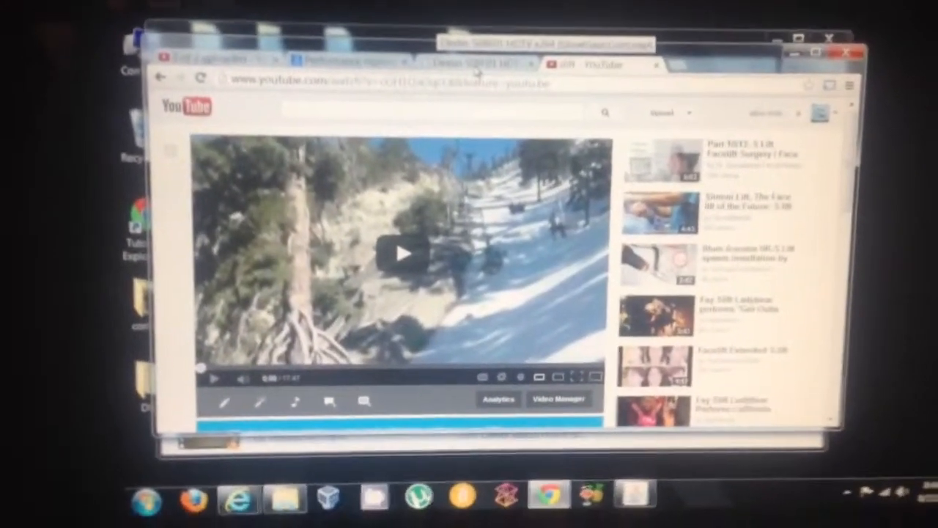
# - Cast the snowy ski-lift video from the player to the Chromecast6964 TV
pyautogui.click(681, 378)
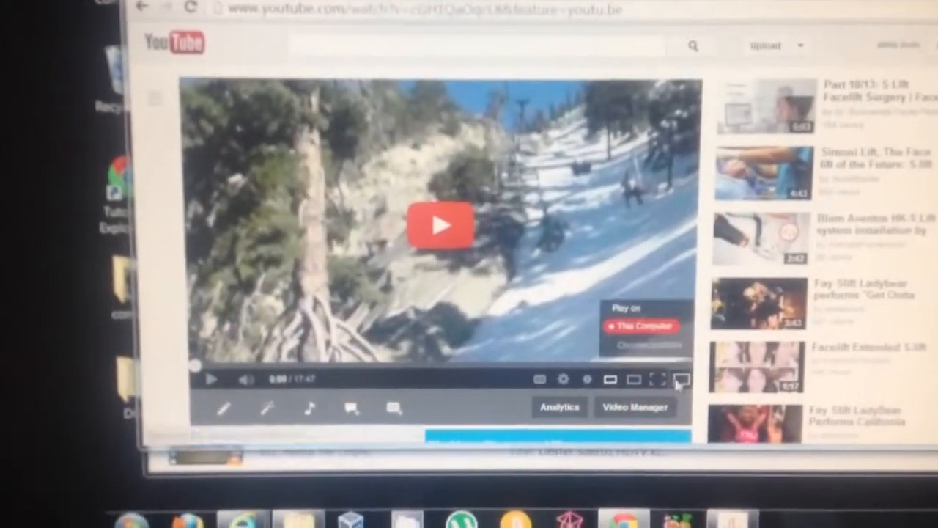
pyautogui.click(641, 345)
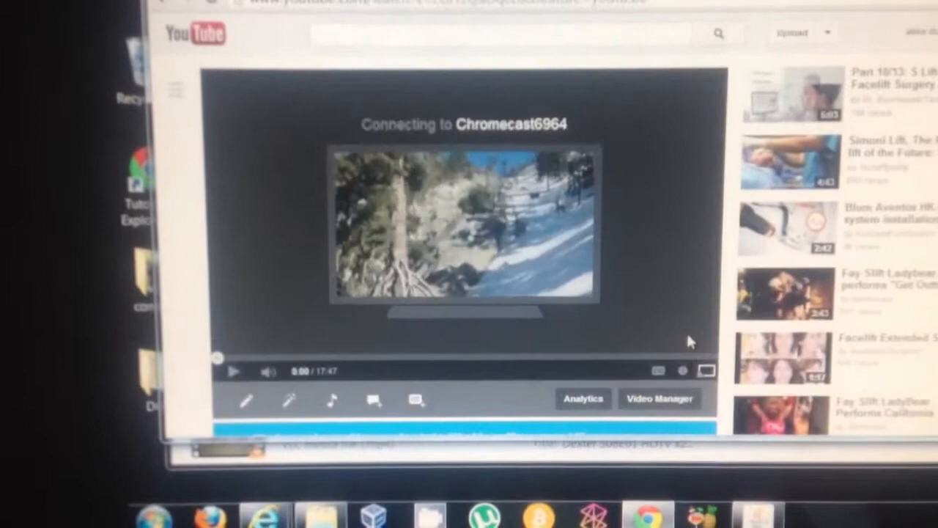